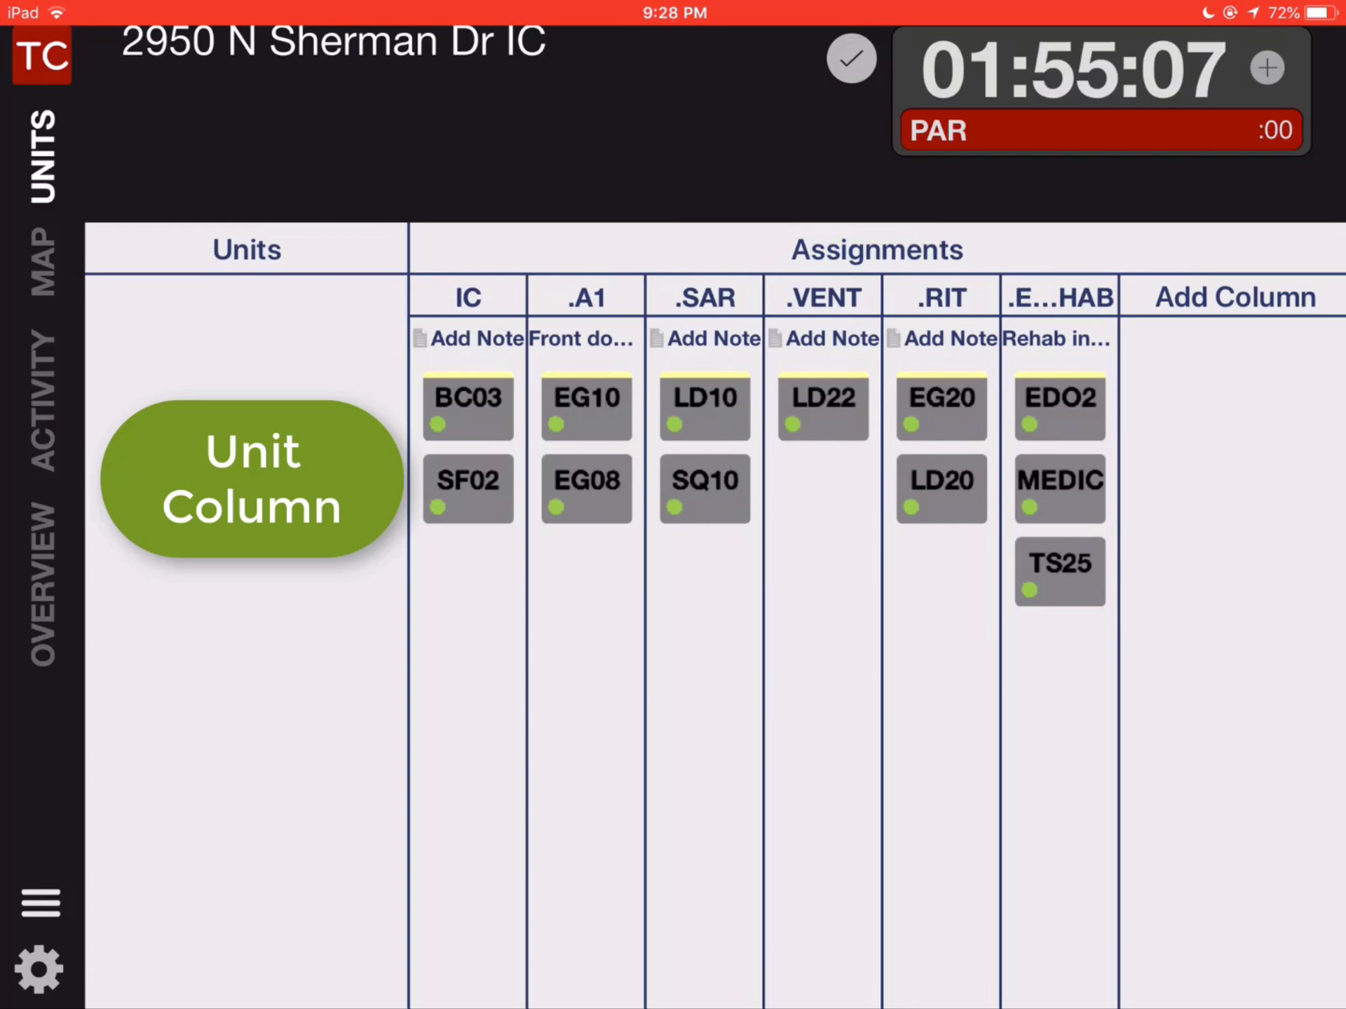
# - Bring up the Add Units list of battalions from the Units column
pyautogui.click(303, 513)
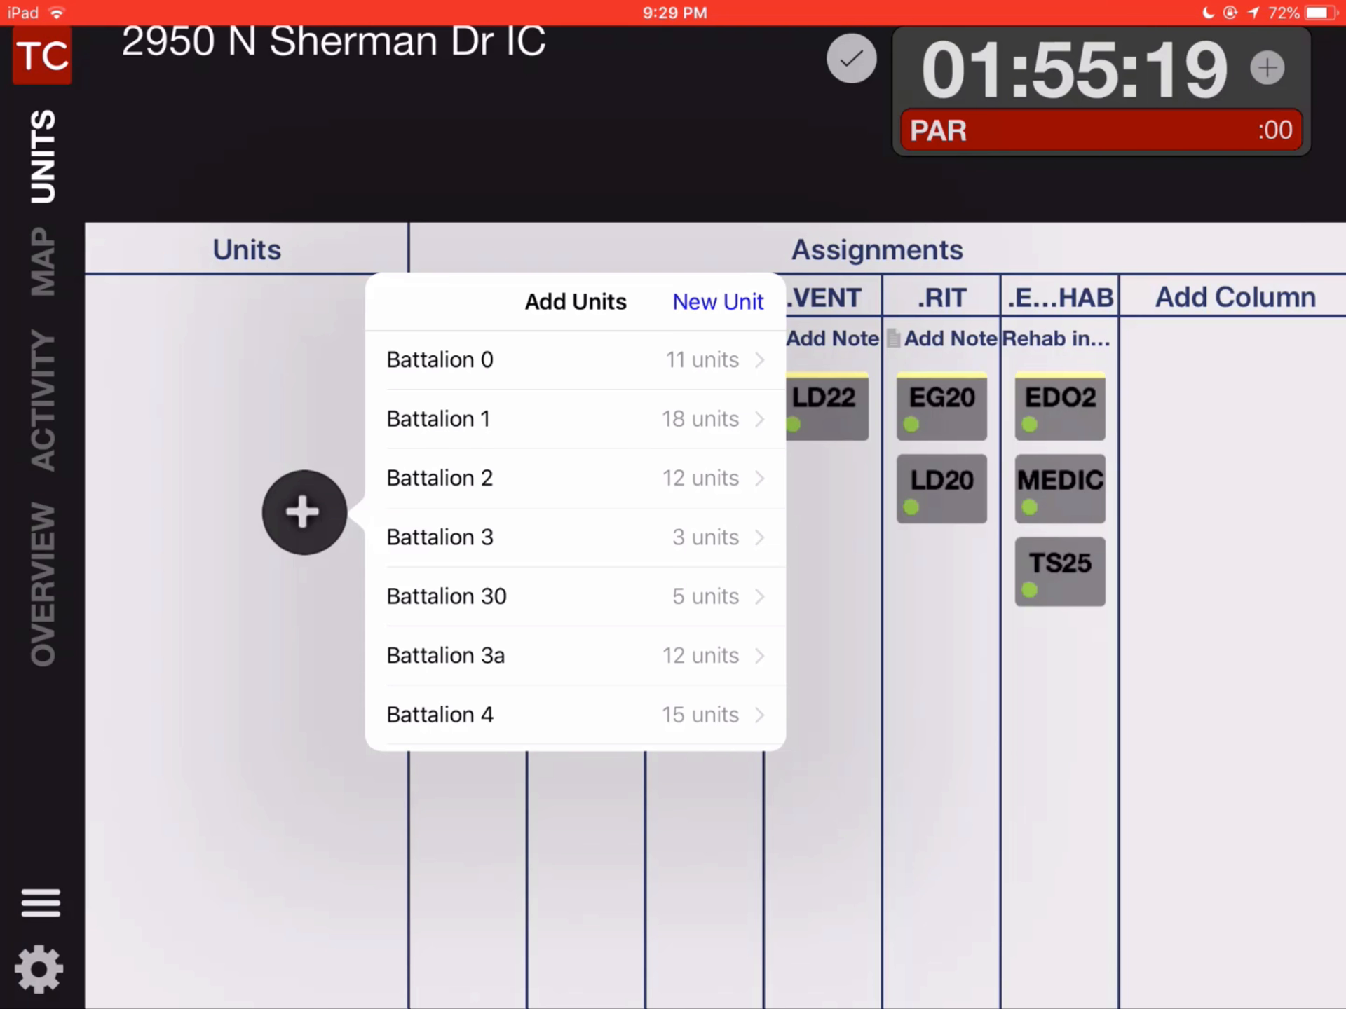
# - Start a New Unit quick-add entry with the ID begun as DP
pyautogui.click(716, 303)
pyautogui.write('DP')
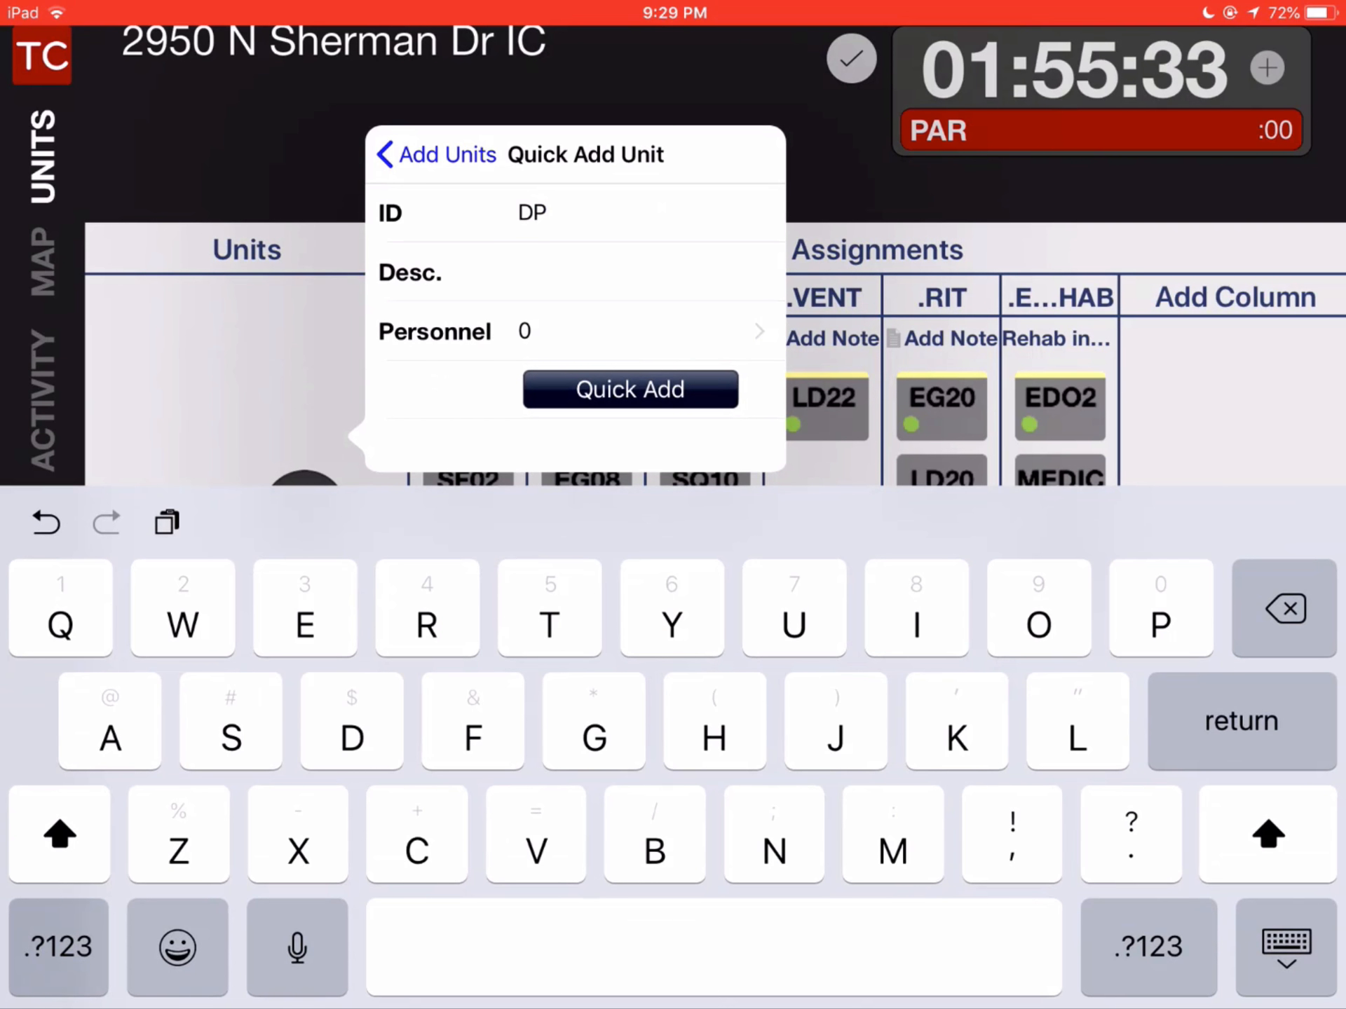
# - Complete the unit as ID DPW, description Lumber, personnel 2
pyautogui.write('W')
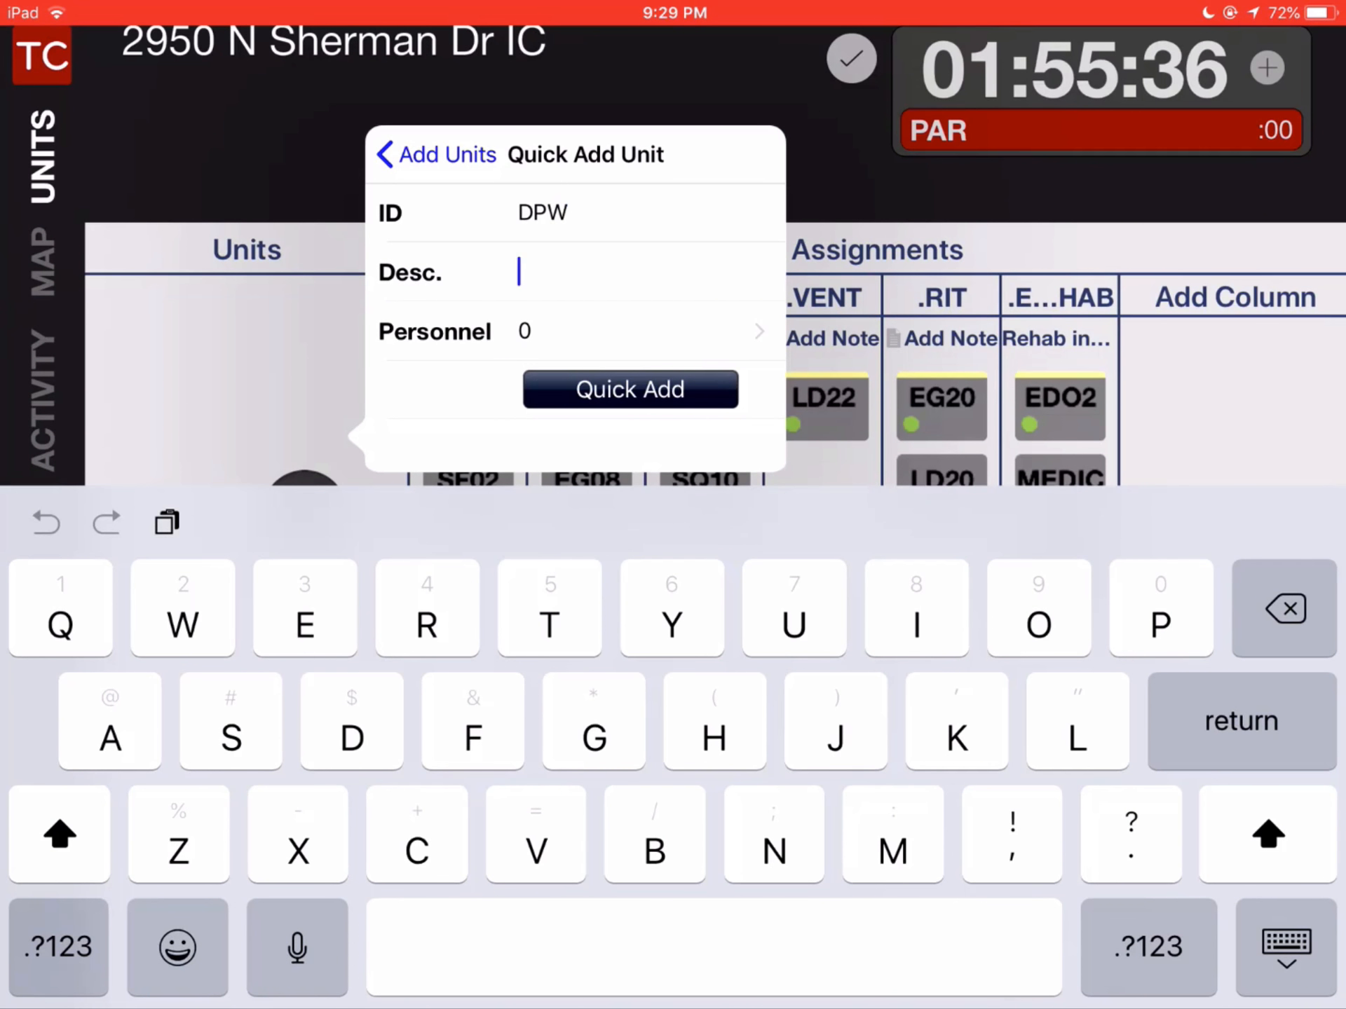
pyautogui.write('Lumb')
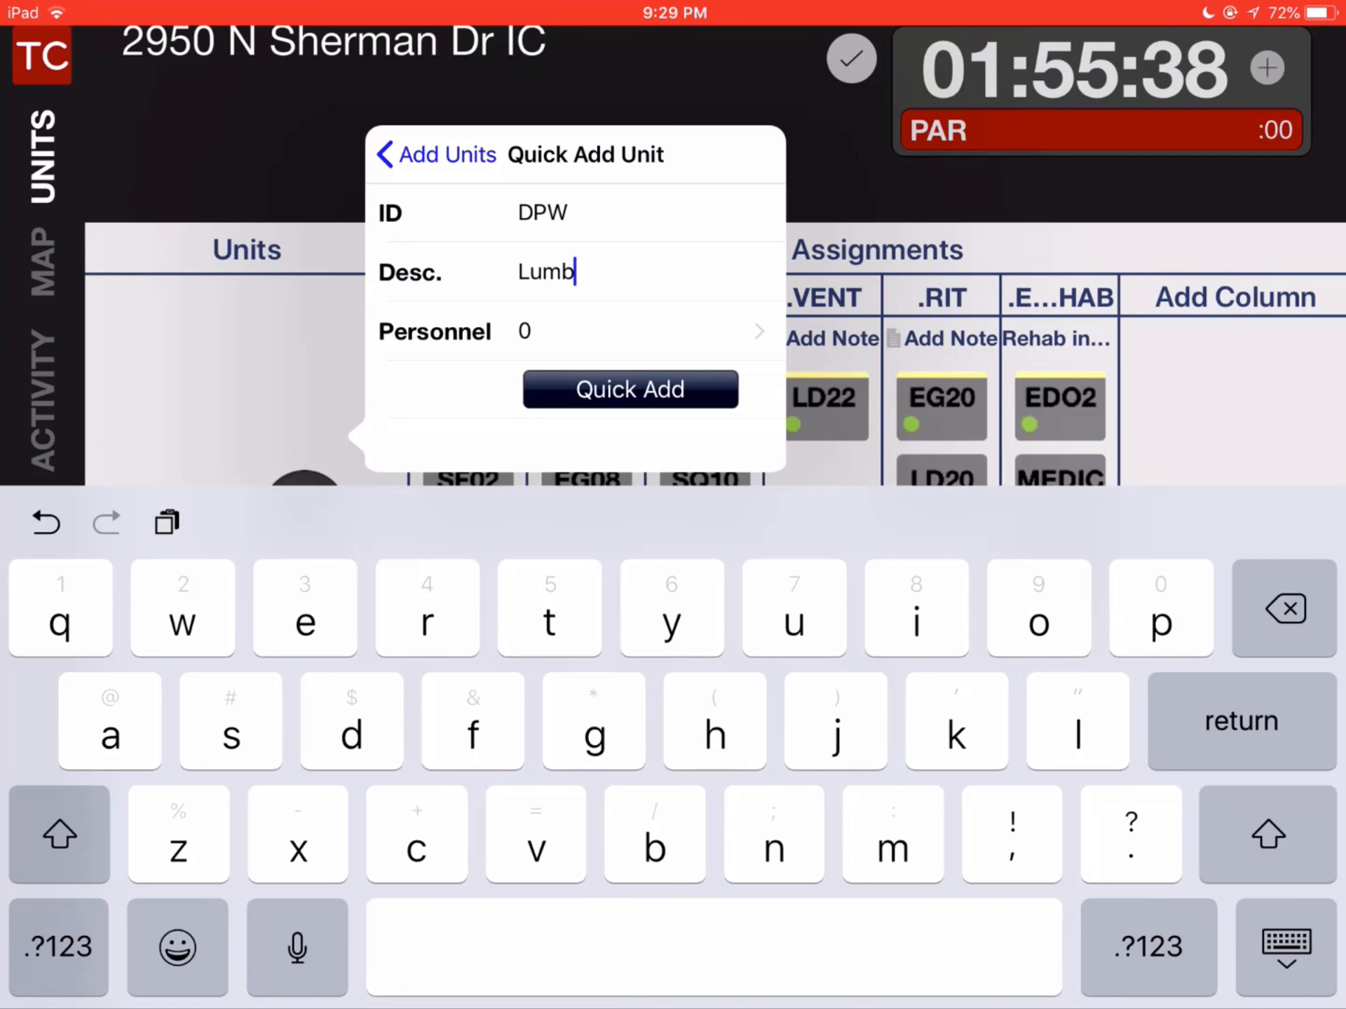
pyautogui.write('er')
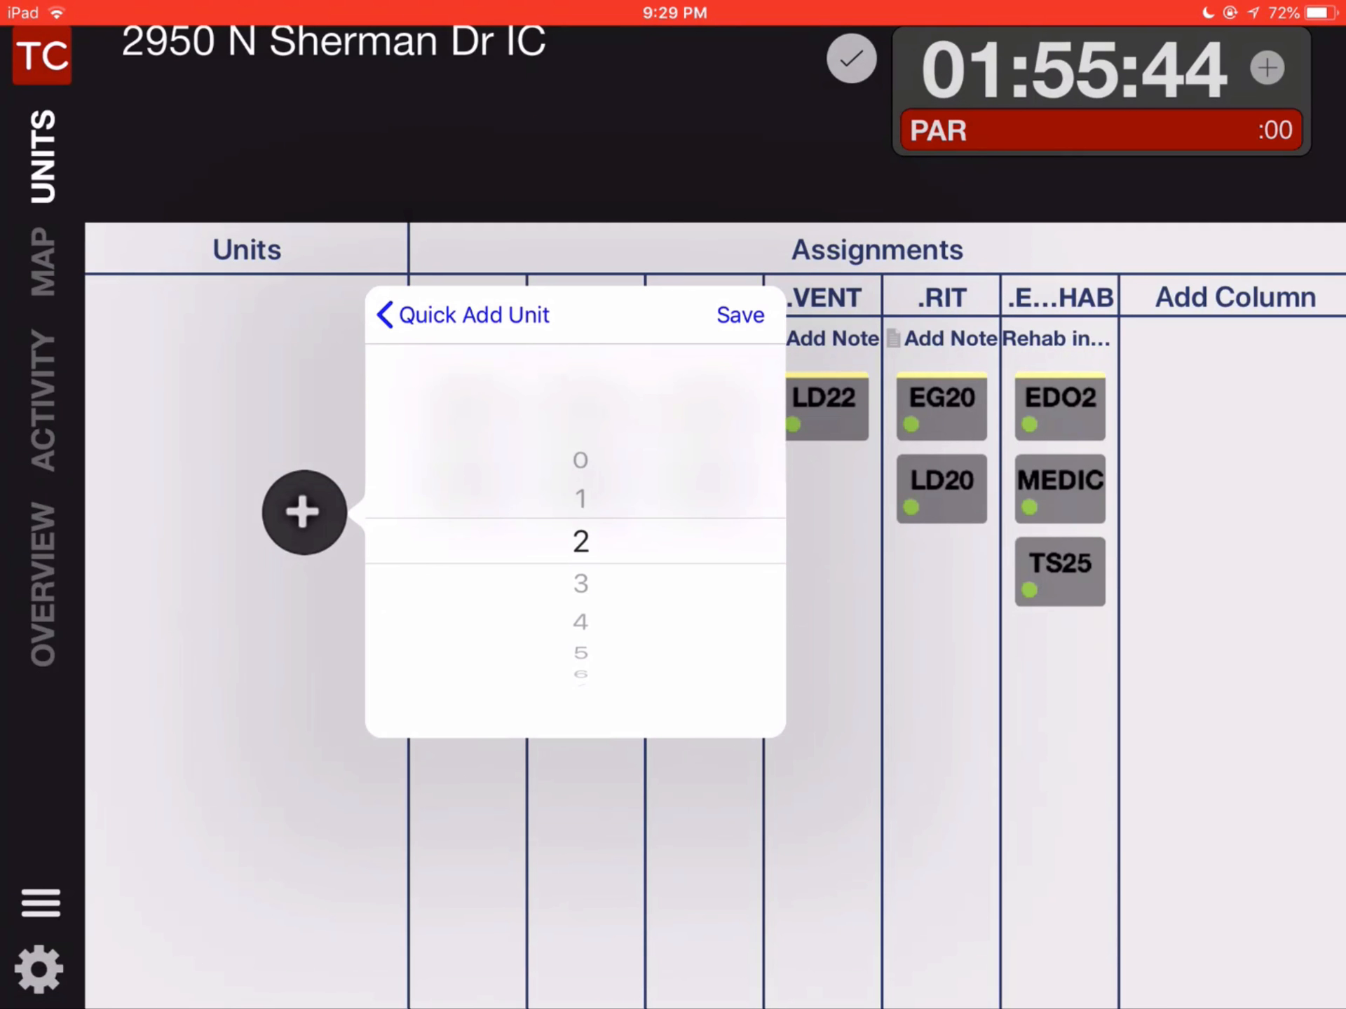
pyautogui.click(580, 543)
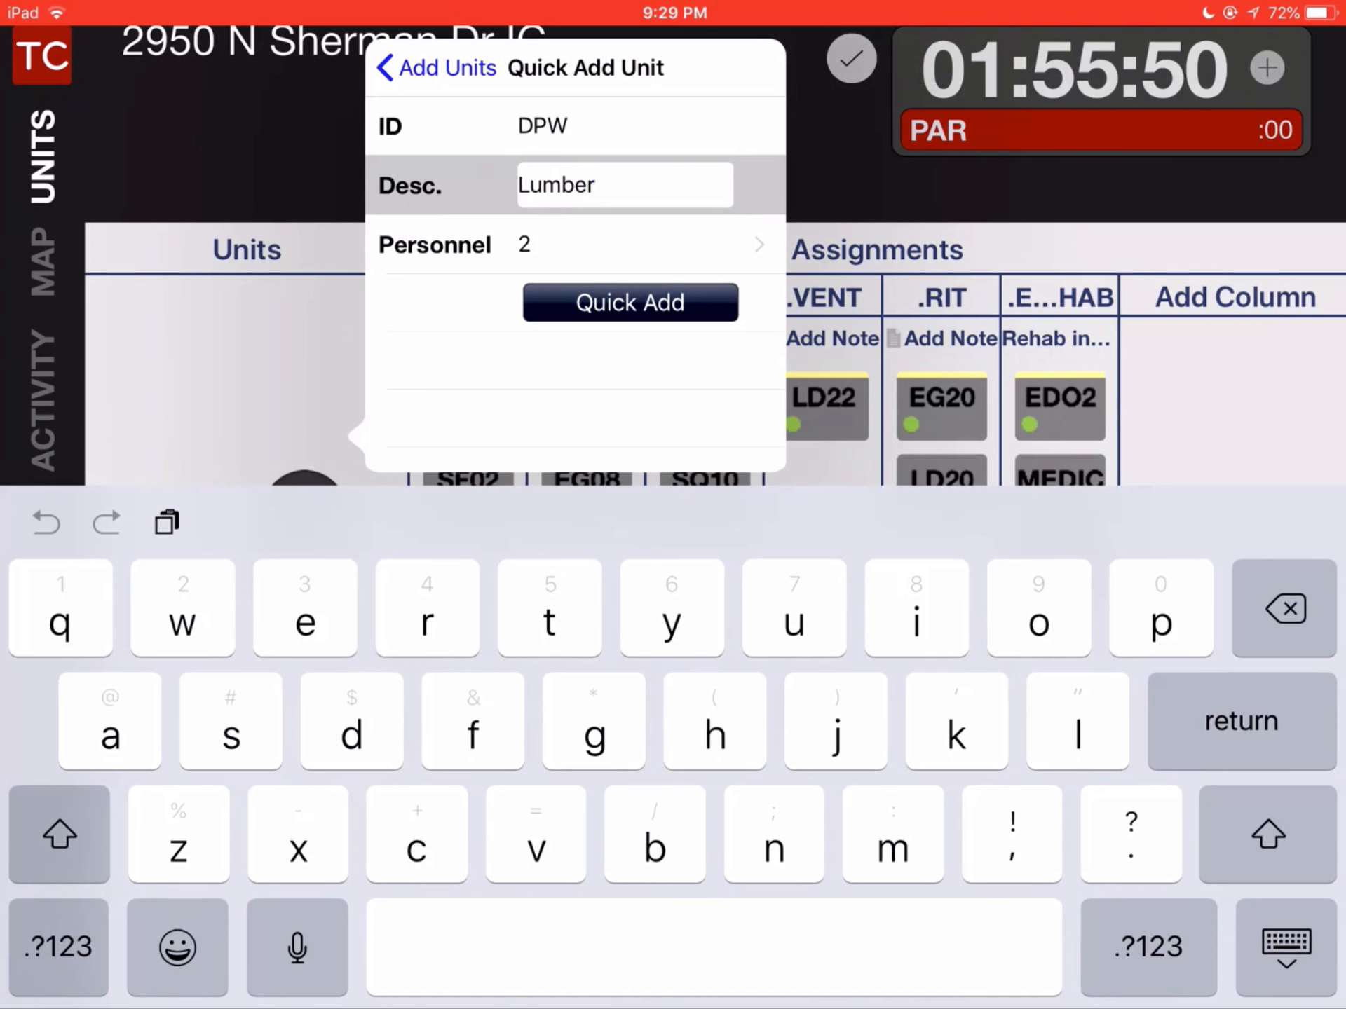
# - Quick-add DPW to the board and drag it into the IC column beneath SF02
pyautogui.click(630, 303)
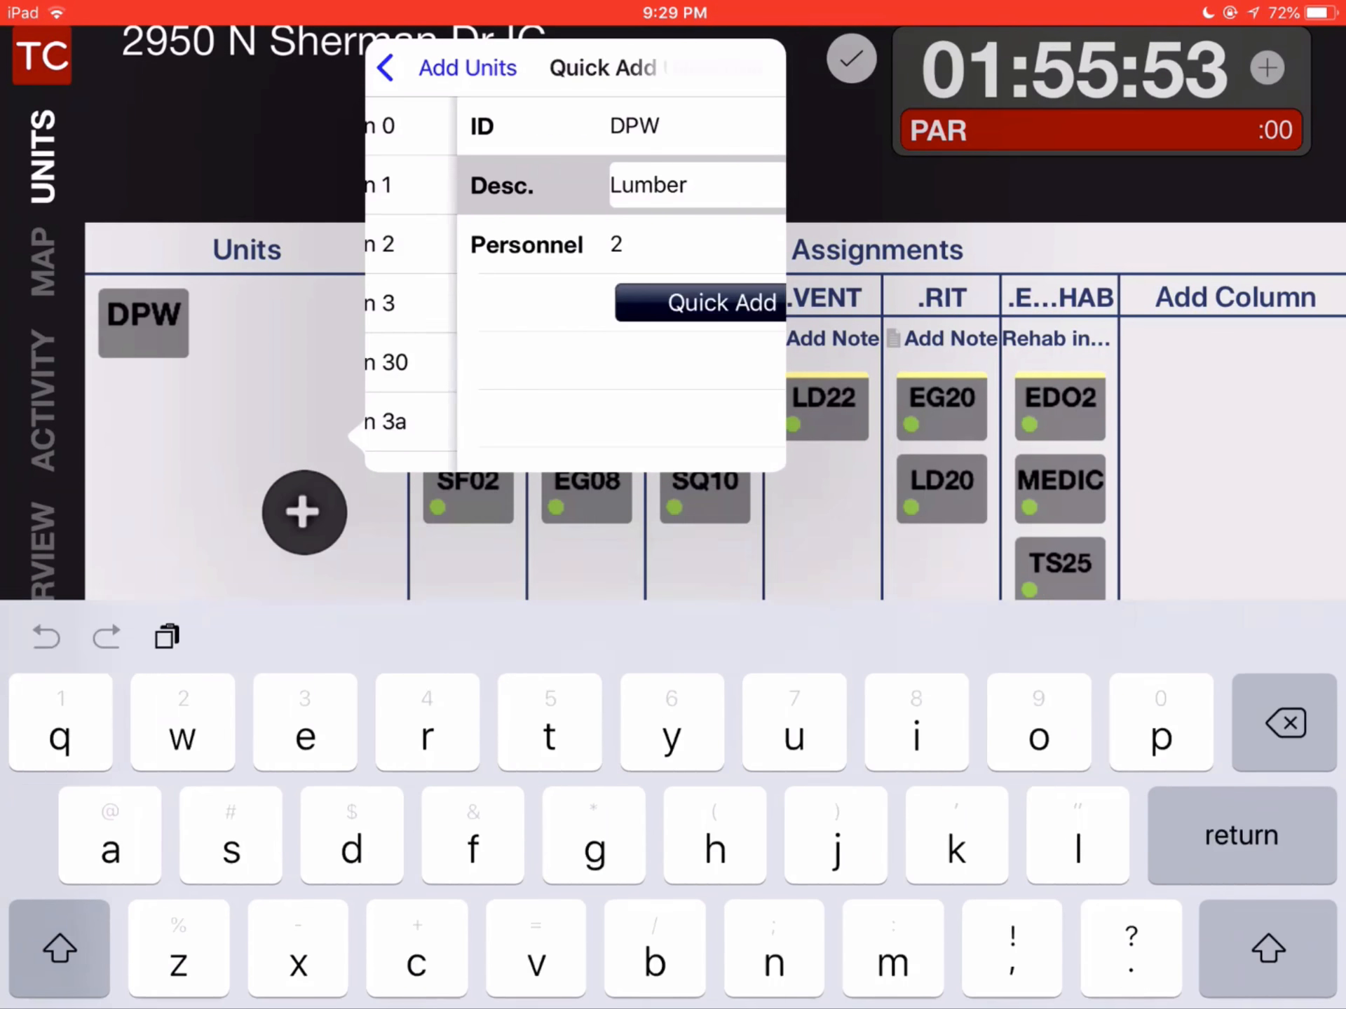
pyautogui.click(386, 68)
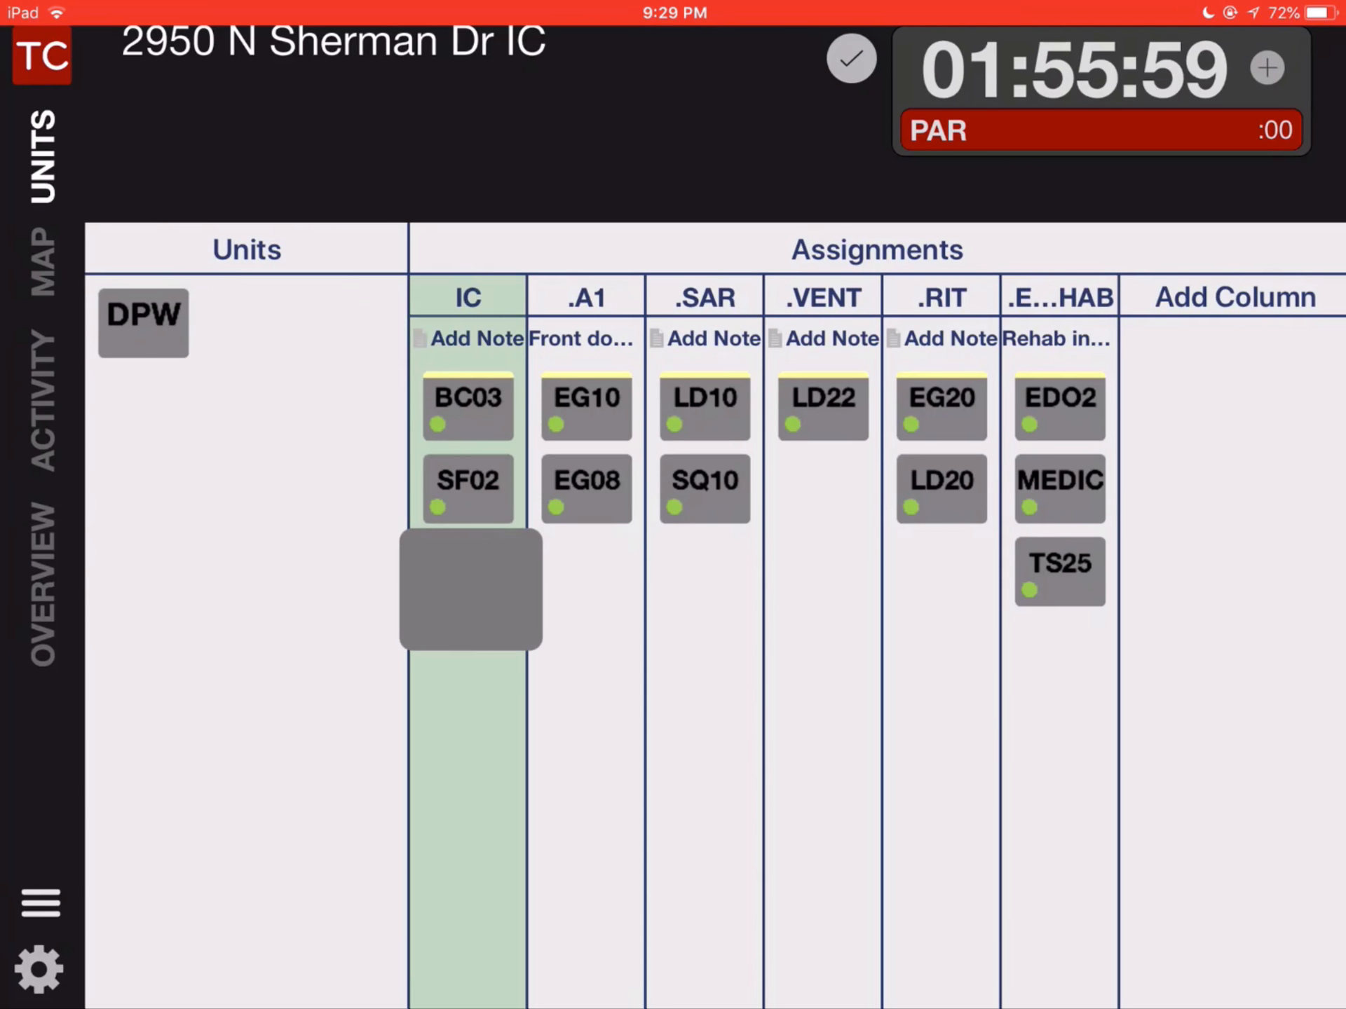
pyautogui.moveTo(143, 322); pyautogui.dragTo(468, 572)
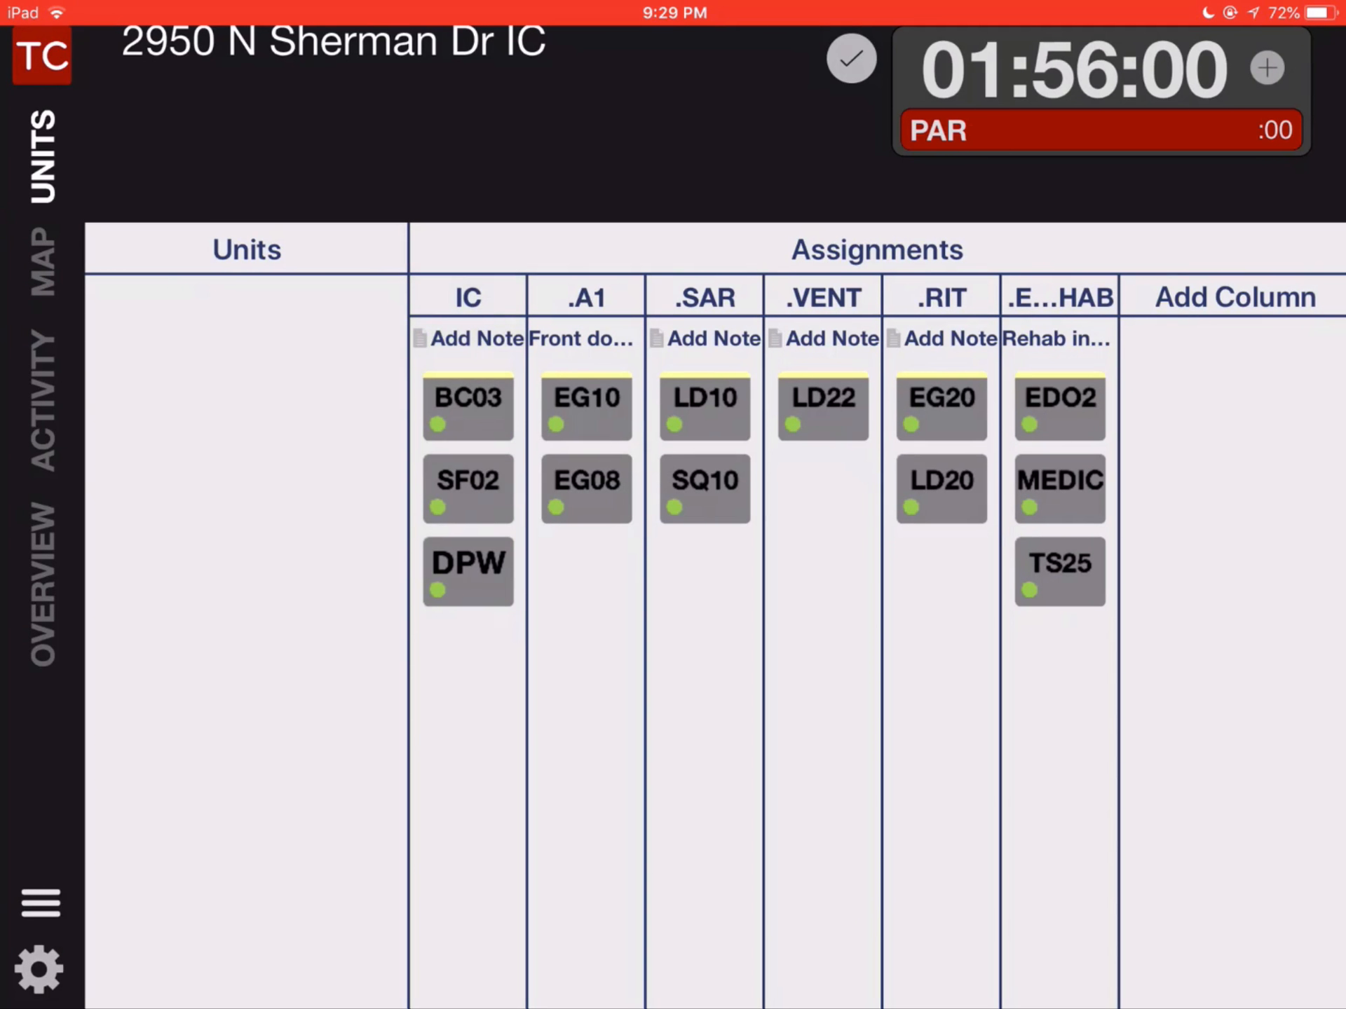